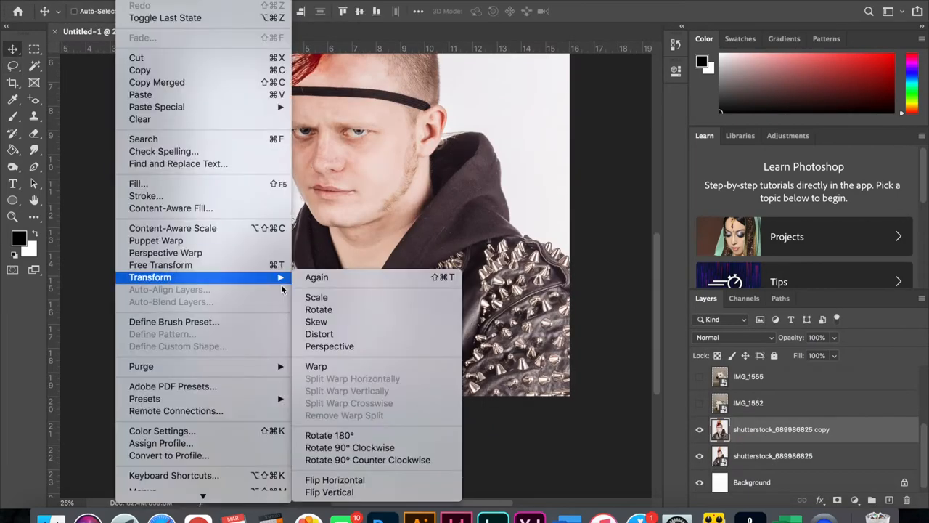
Step: Scale the shutterstock jacket photo layer to fit the composite via Edit > Transform > Scale
click(316, 366)
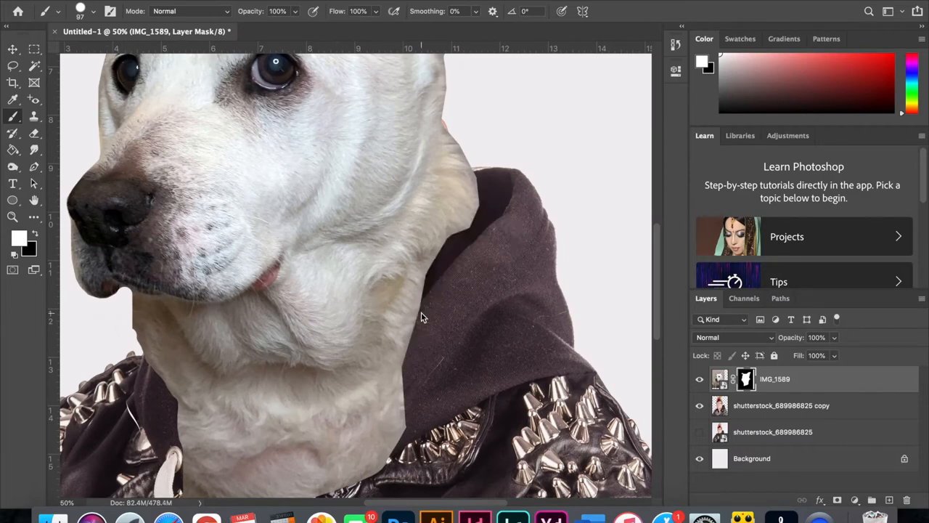
Step: Mask IMG_1589 so only the white dog's head remains over the hooded studded jacket
scroll(down, 3)
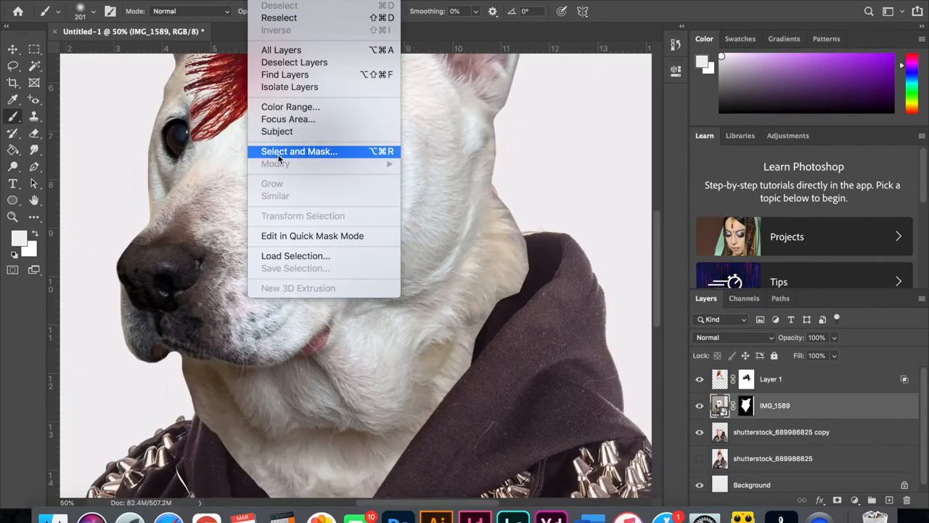
Step: Refine the selection edge with about 6.2 px feather and 14% contrast
click(299, 151)
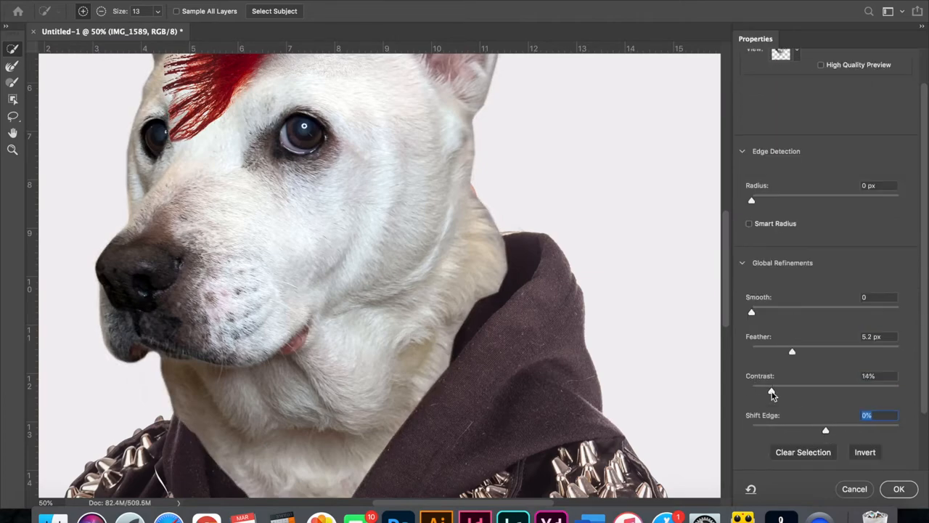
click(899, 488)
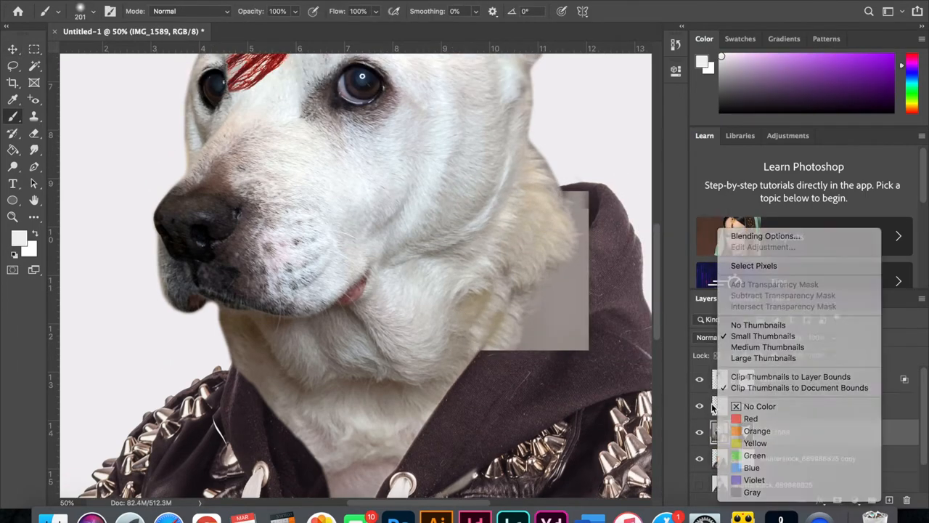
Step: Load the layer's pixels as a selection from its thumbnail via Select Pixels
click(764, 235)
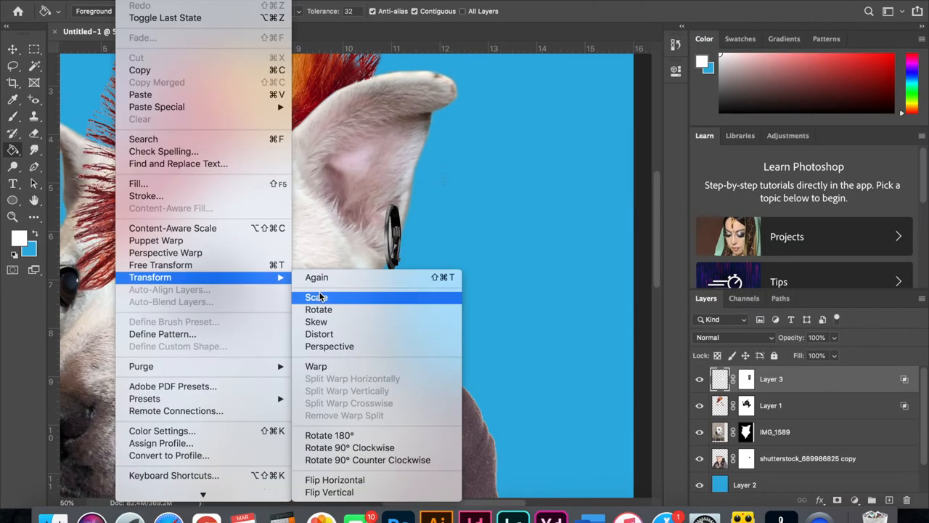
Step: Blend the cross earring into the fur with Blend If sliders and confirm the layer style
click(315, 296)
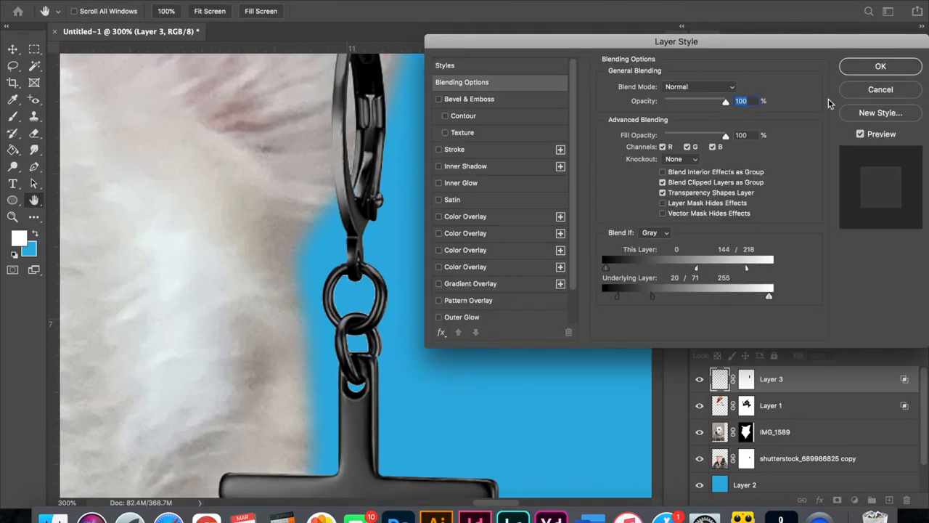
click(880, 67)
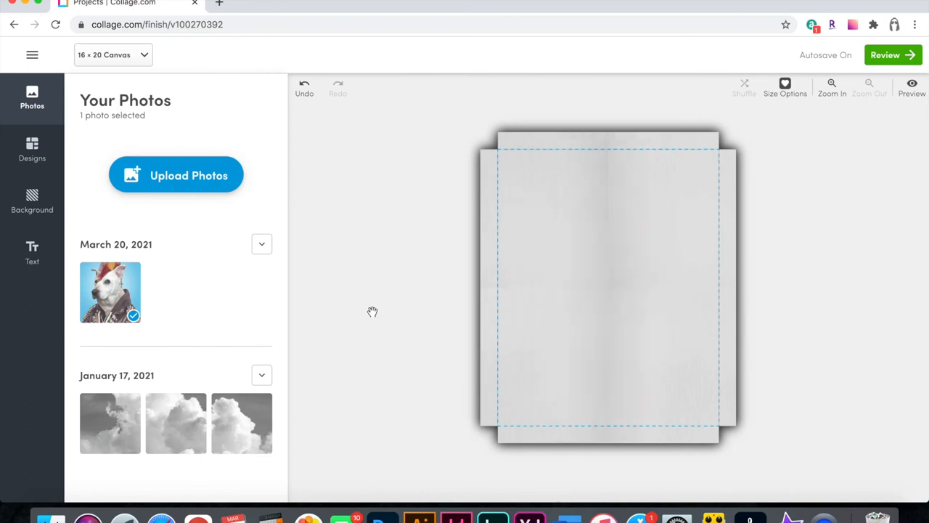
Step: Preview the uploaded portrait on the Collage.com 16x20 canvas and rotate it to another angle
click(893, 55)
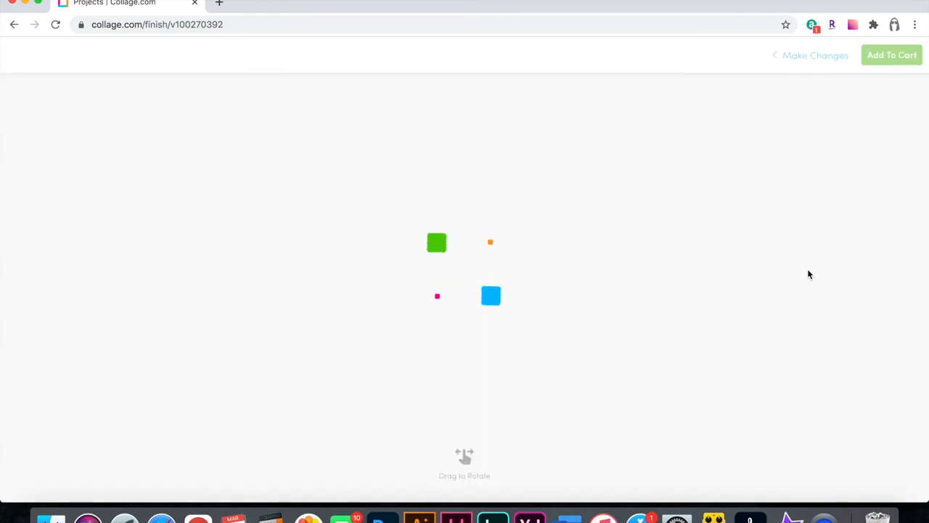
drag(811, 275, 599, 309)
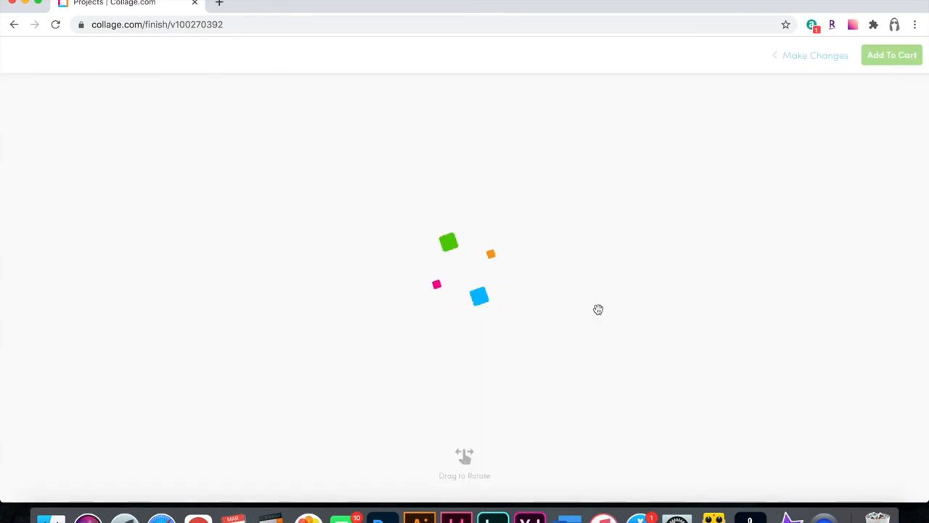